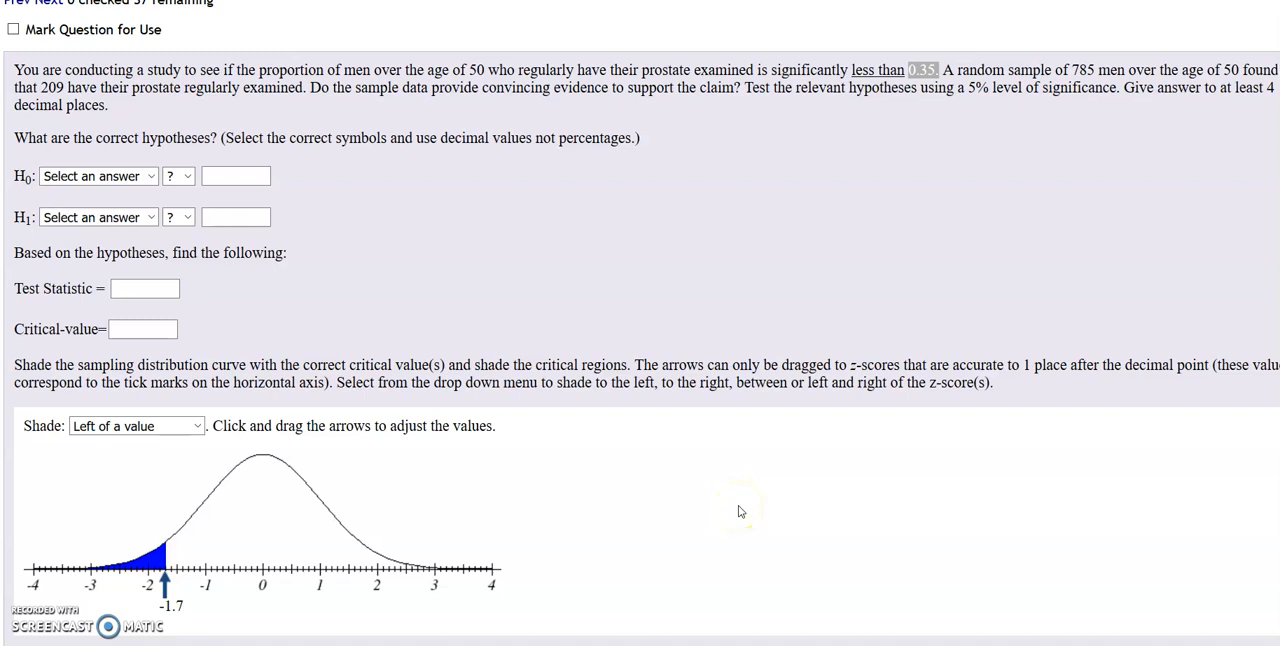
pyautogui.moveTo(740, 512)
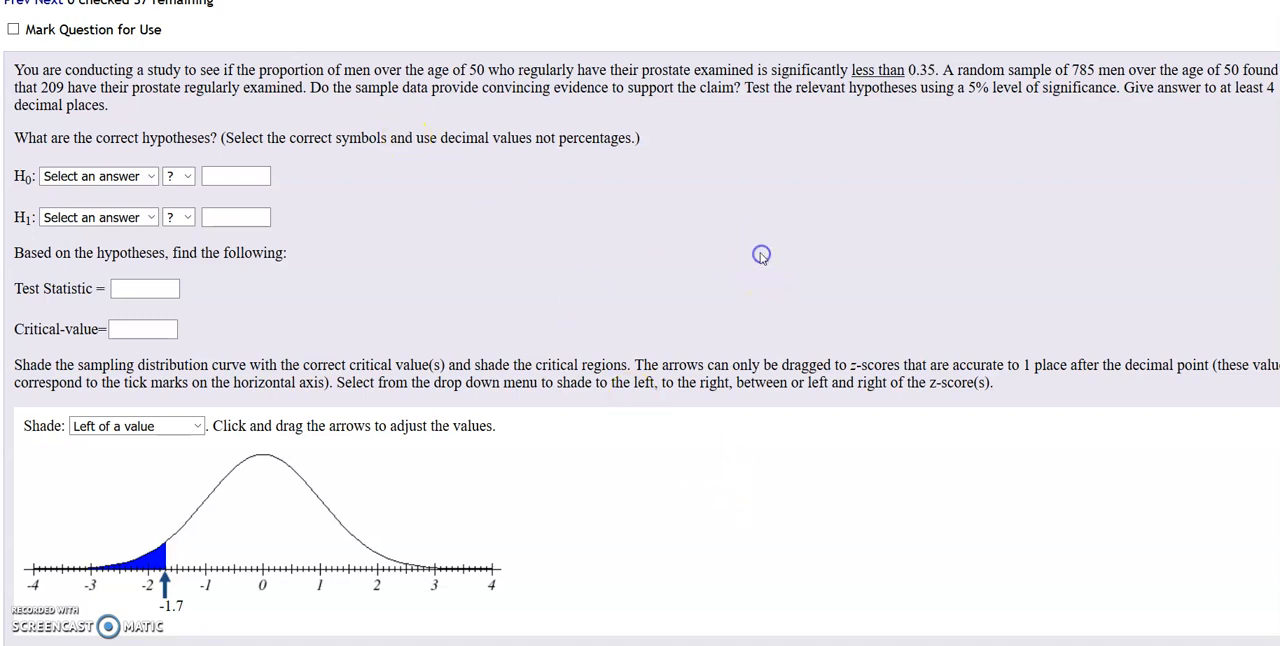
pyautogui.moveTo(692, 258)
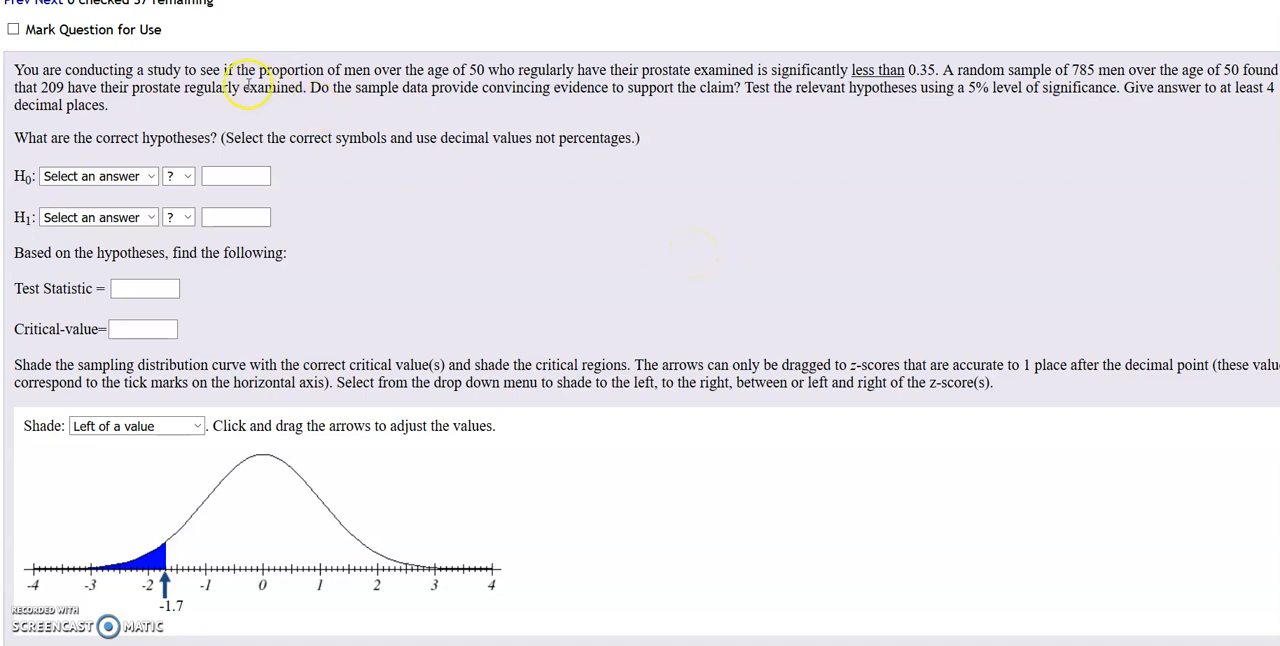
pyautogui.moveTo(470, 70)
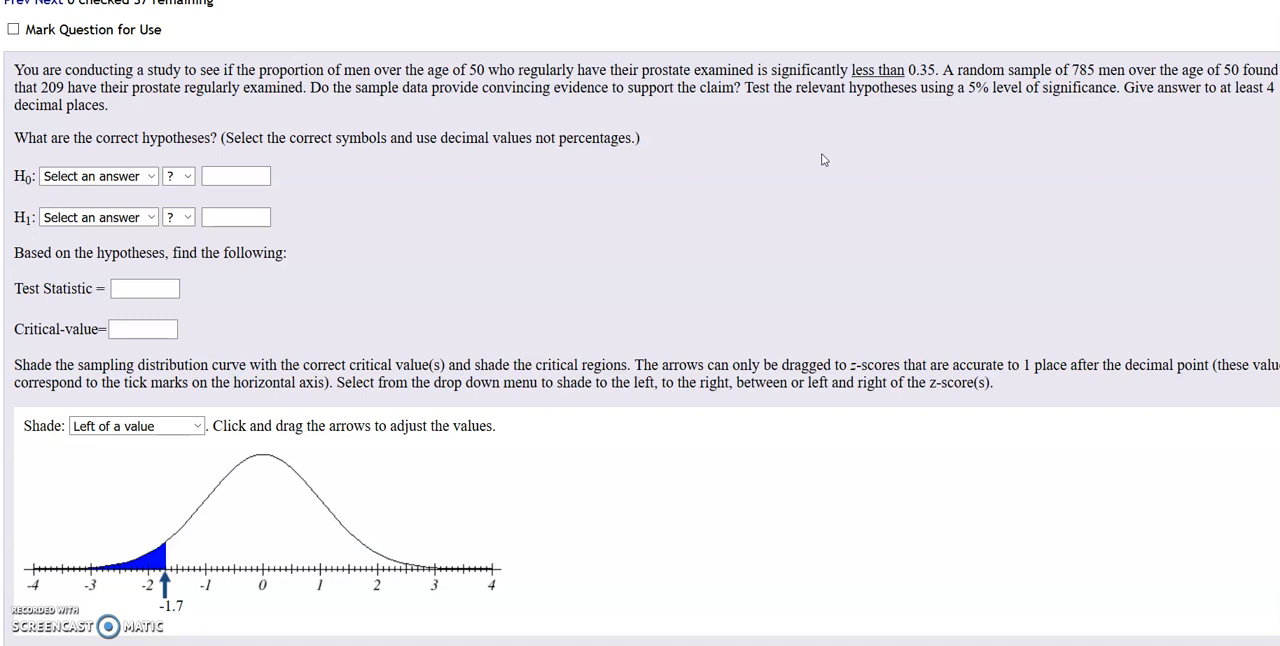
# Scroll the homework page to view the prostate-exam question beside the template
pyautogui.scroll(-3)
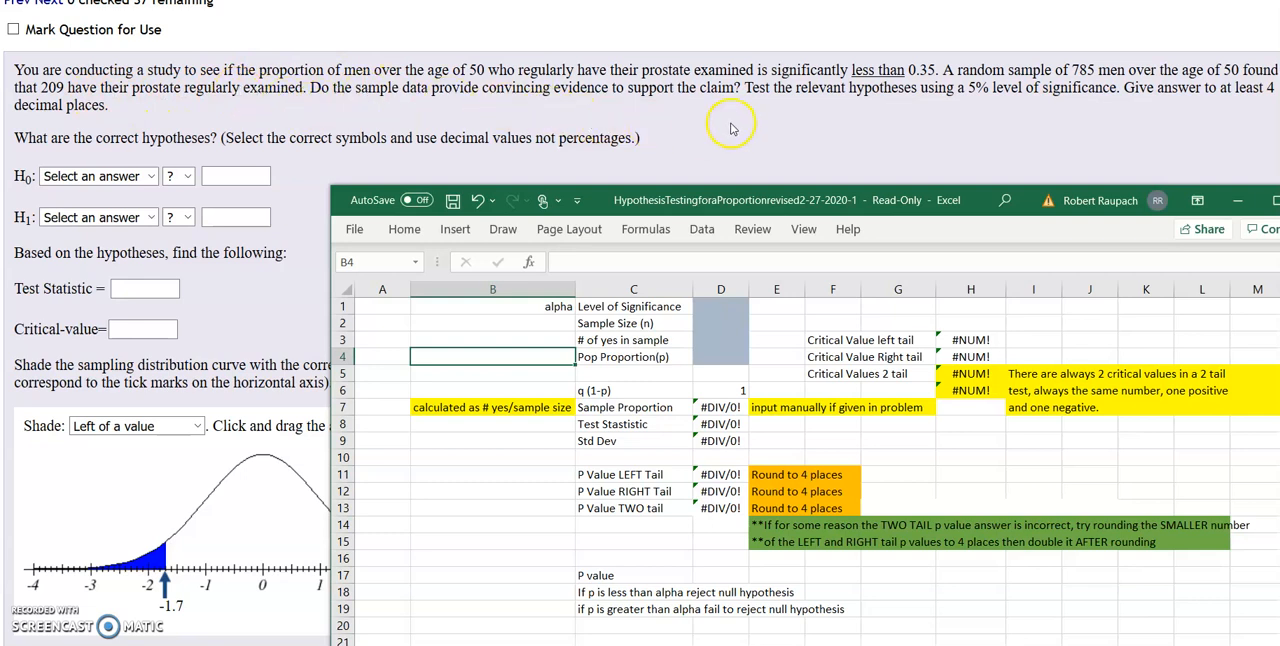
pyautogui.moveTo(936, 92)
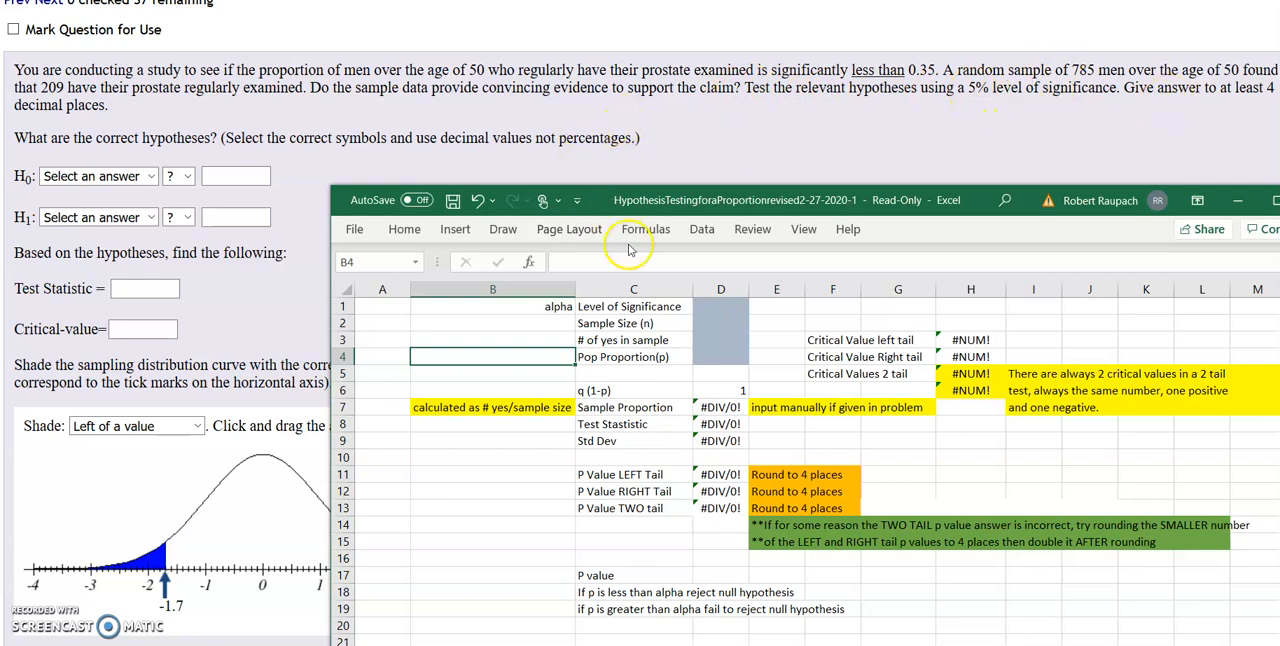
# Enter alpha 0.05, sample size 785, 209 yeses and proportion 0.35, giving test statistic -4.92006
pyautogui.click(720, 306)
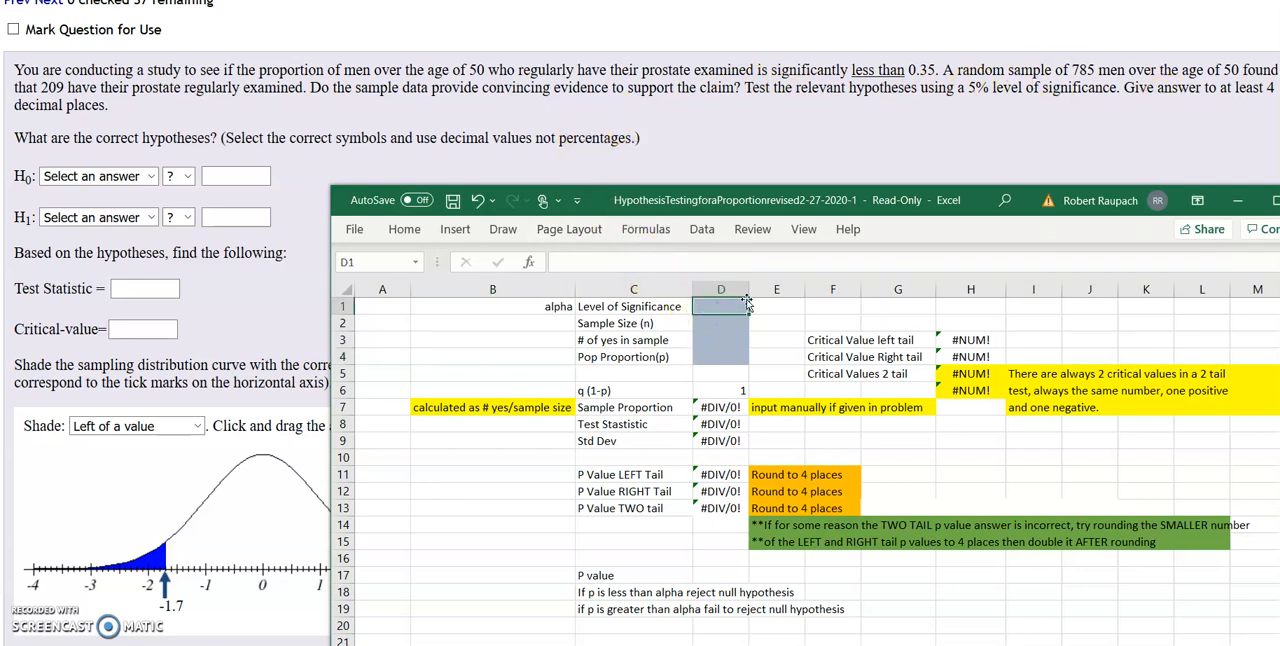
pyautogui.write('.0')
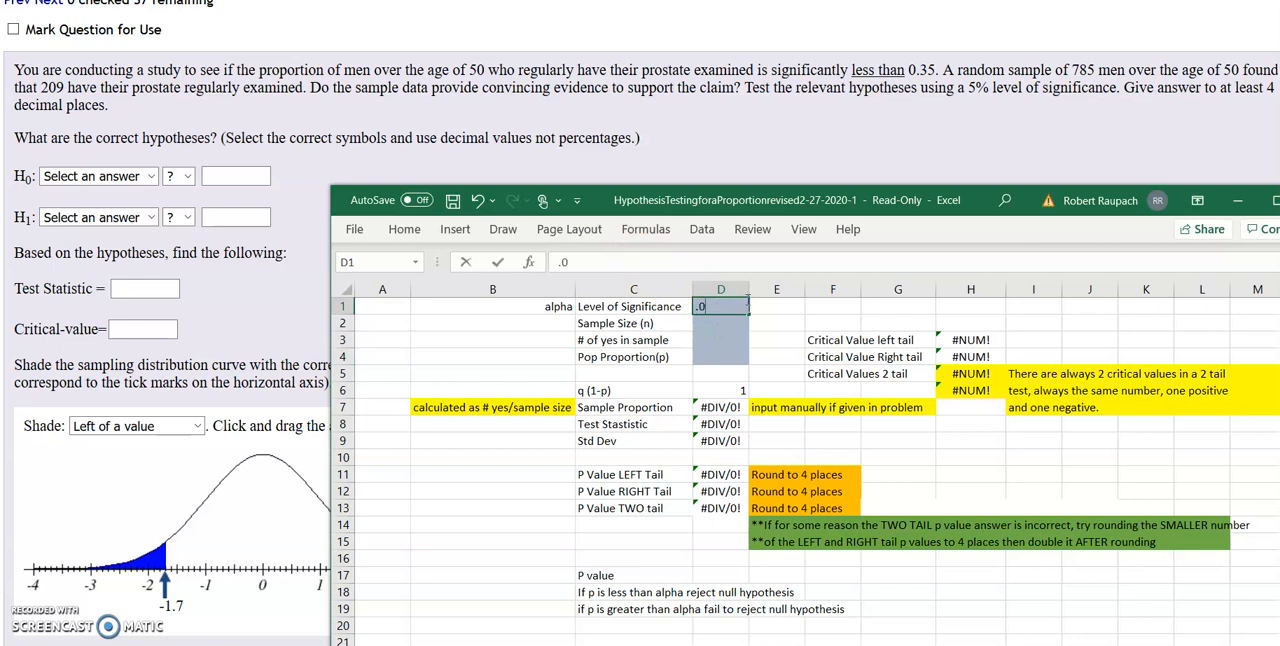
pyautogui.write('0.05')
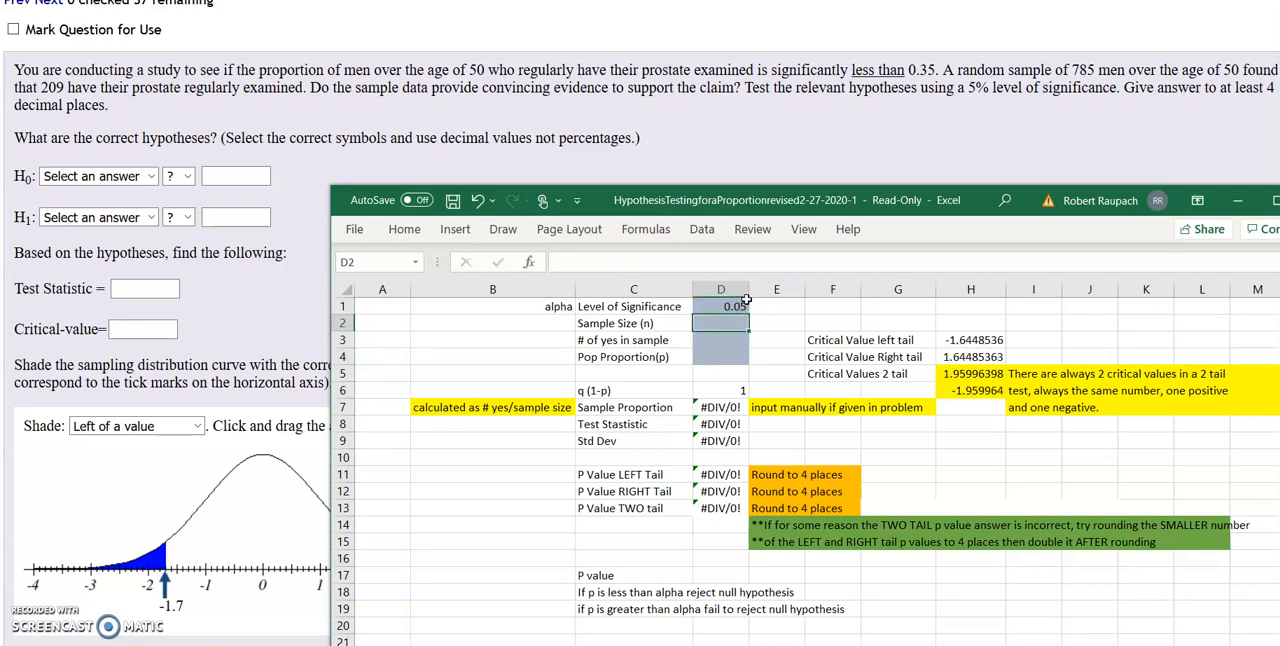
pyautogui.write('785')
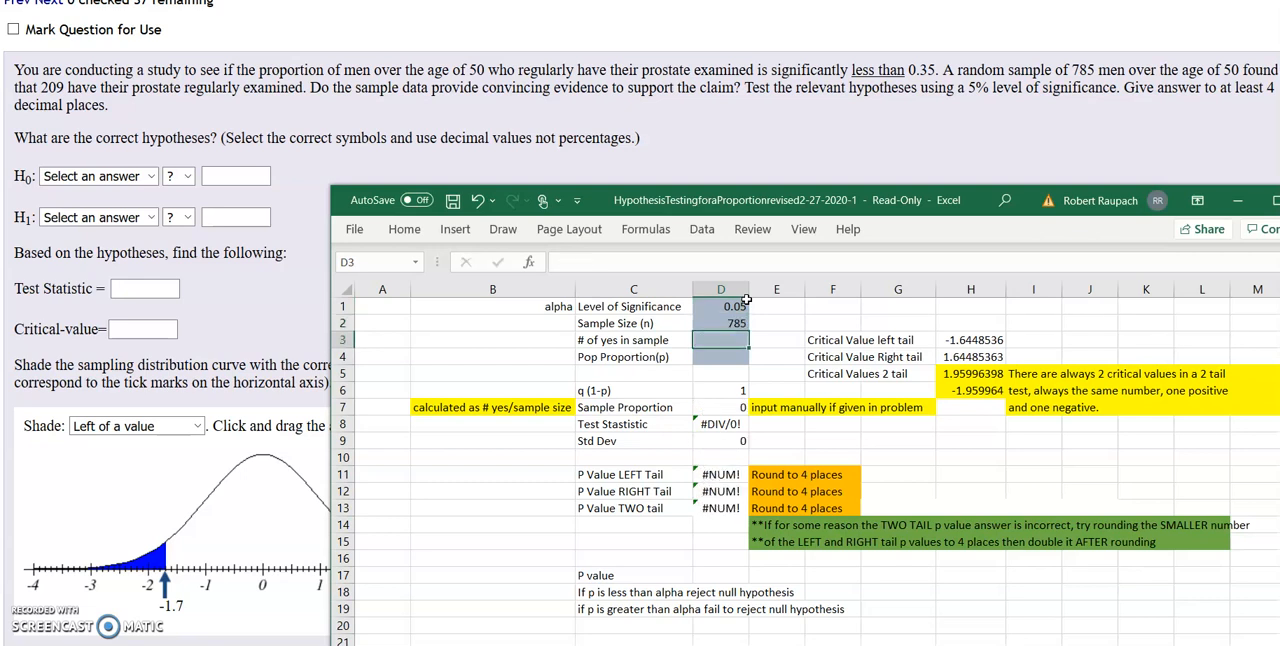
pyautogui.write('209')
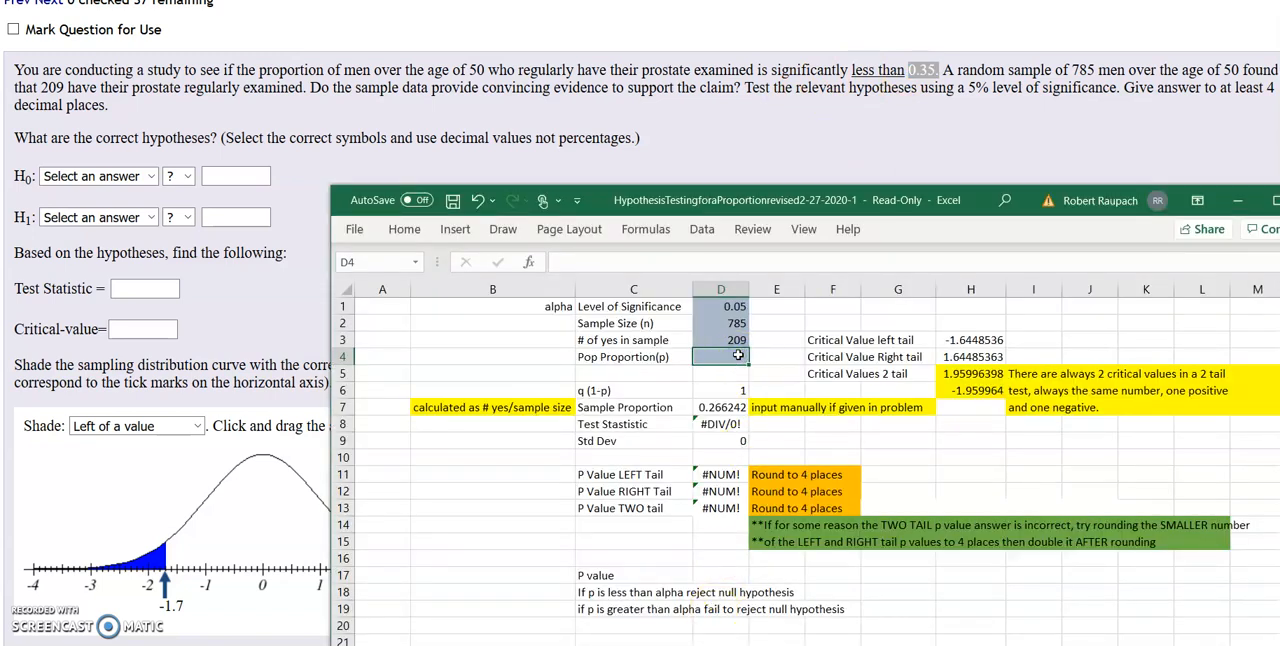
pyautogui.write('0.35')
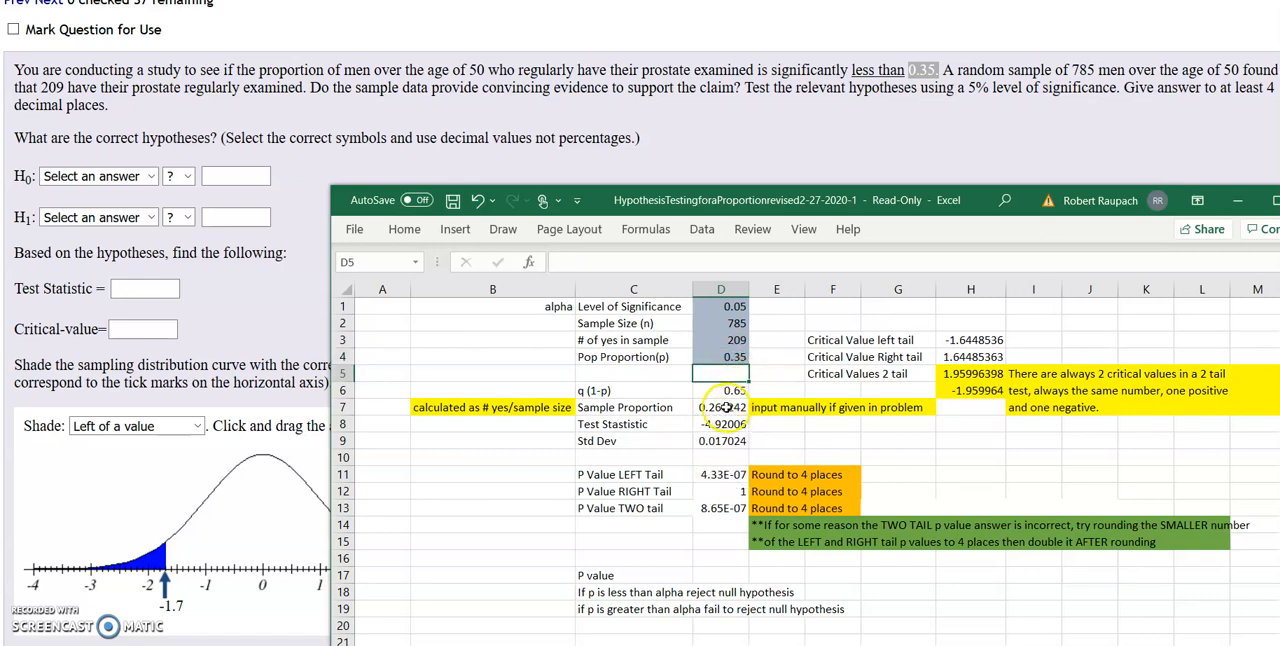
pyautogui.moveTo(708, 312)
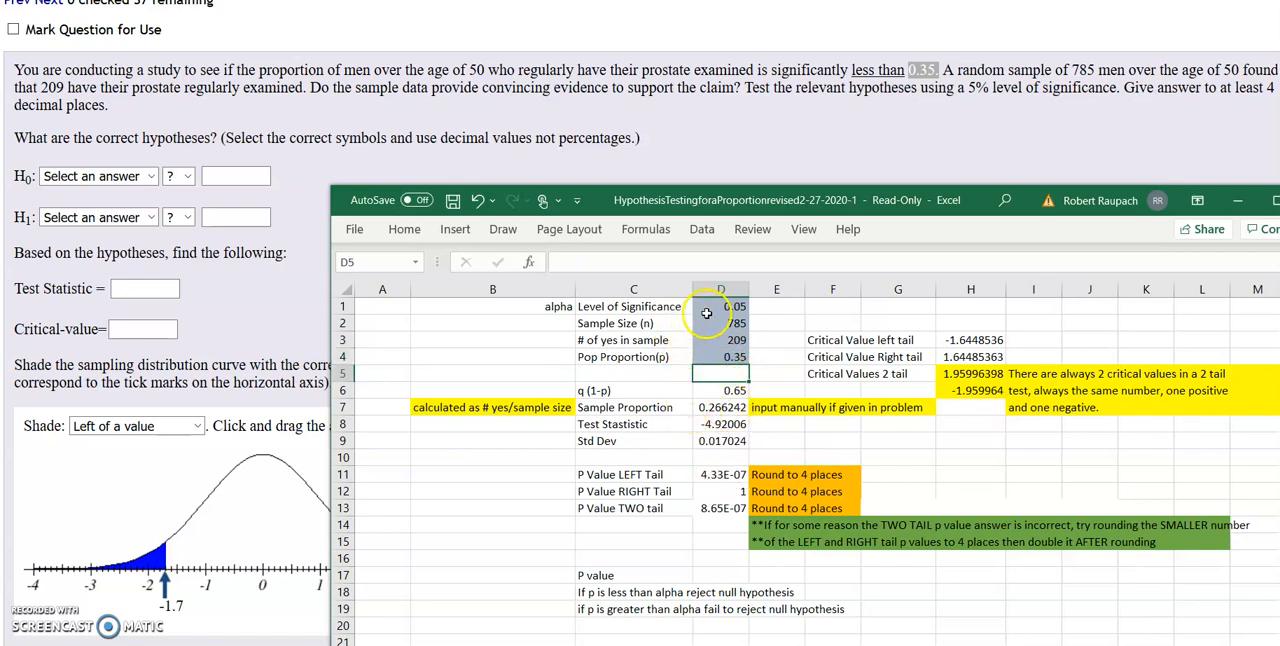
pyautogui.click(720, 340)
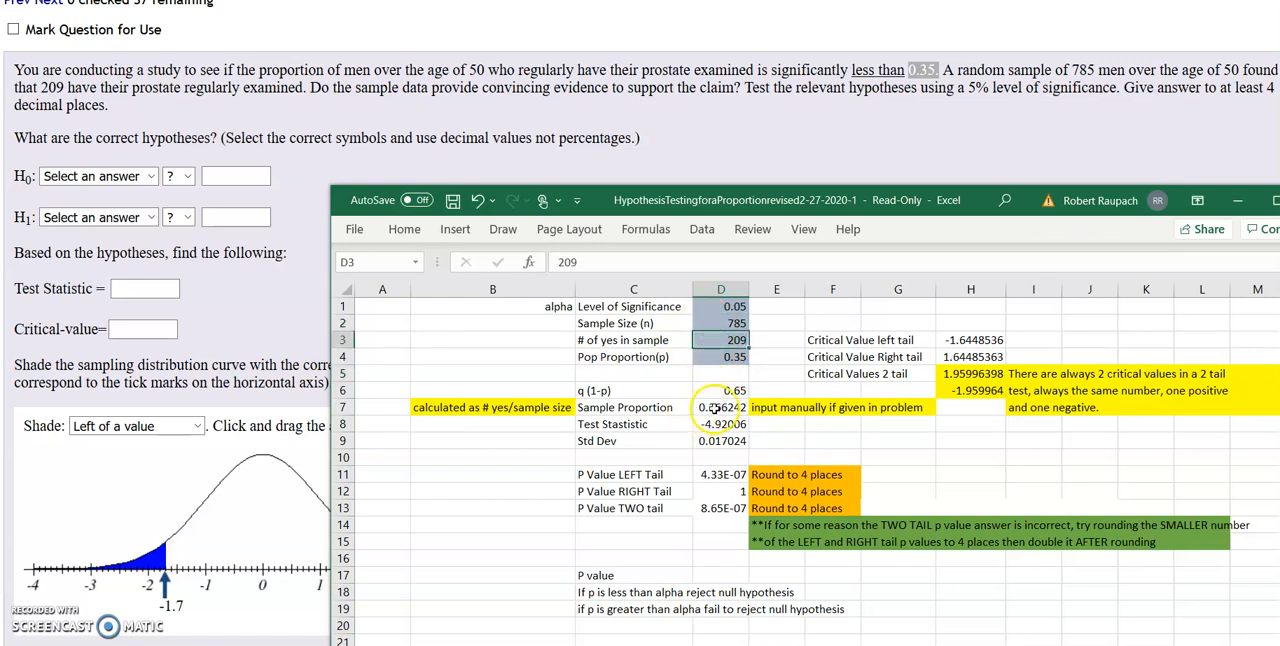
pyautogui.click(720, 406)
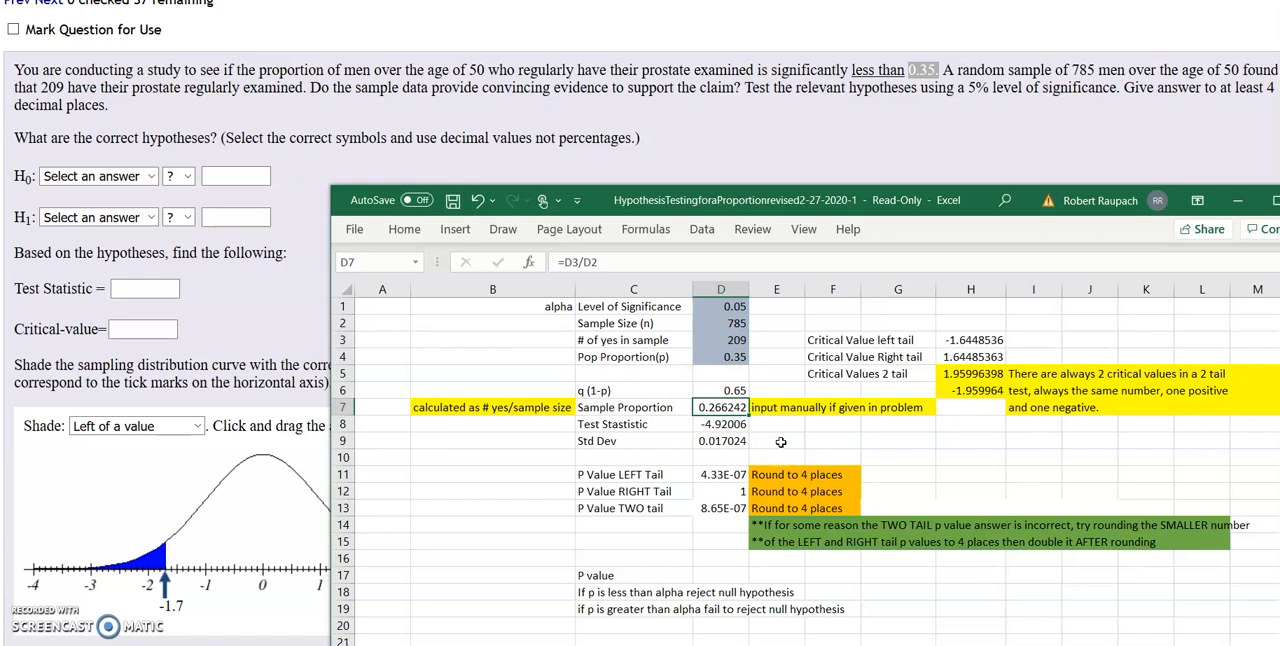
pyautogui.moveTo(776, 440)
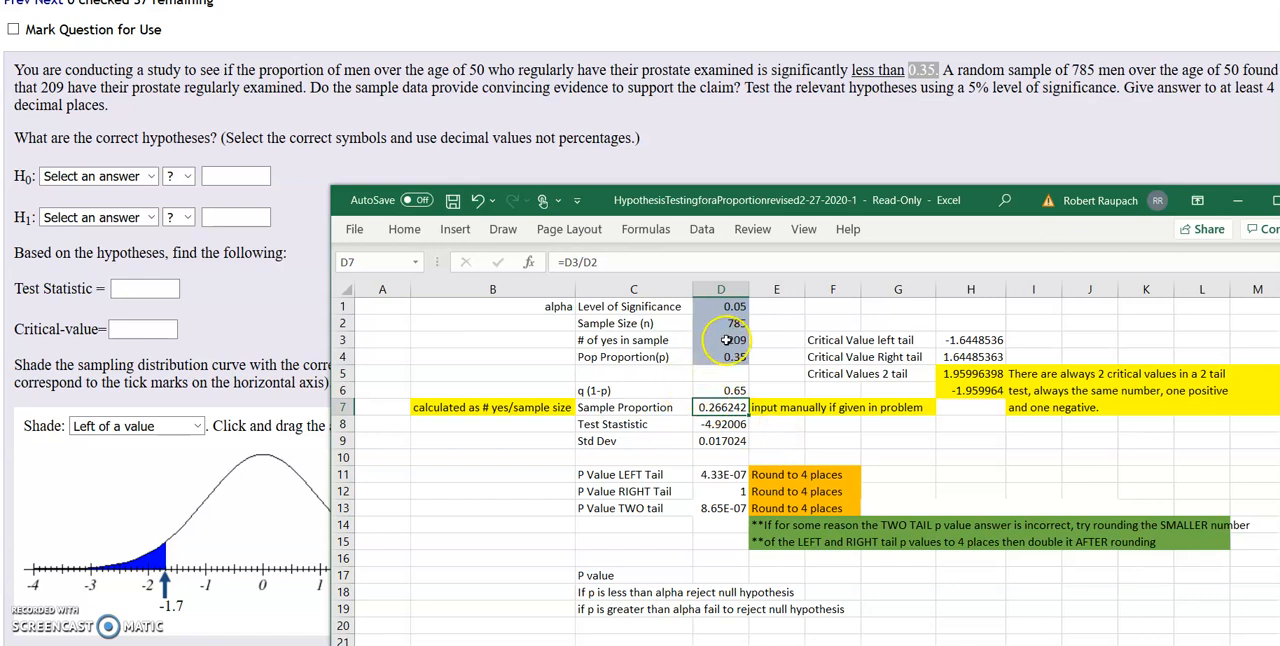
pyautogui.click(720, 322)
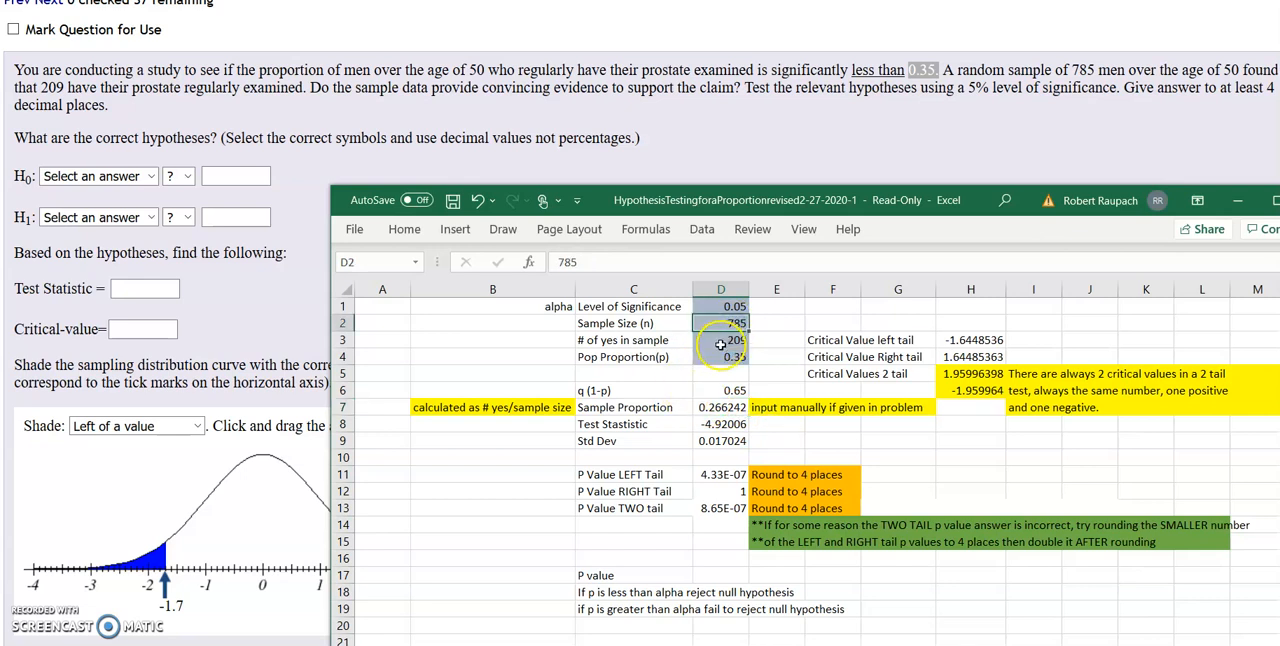
pyautogui.click(720, 356)
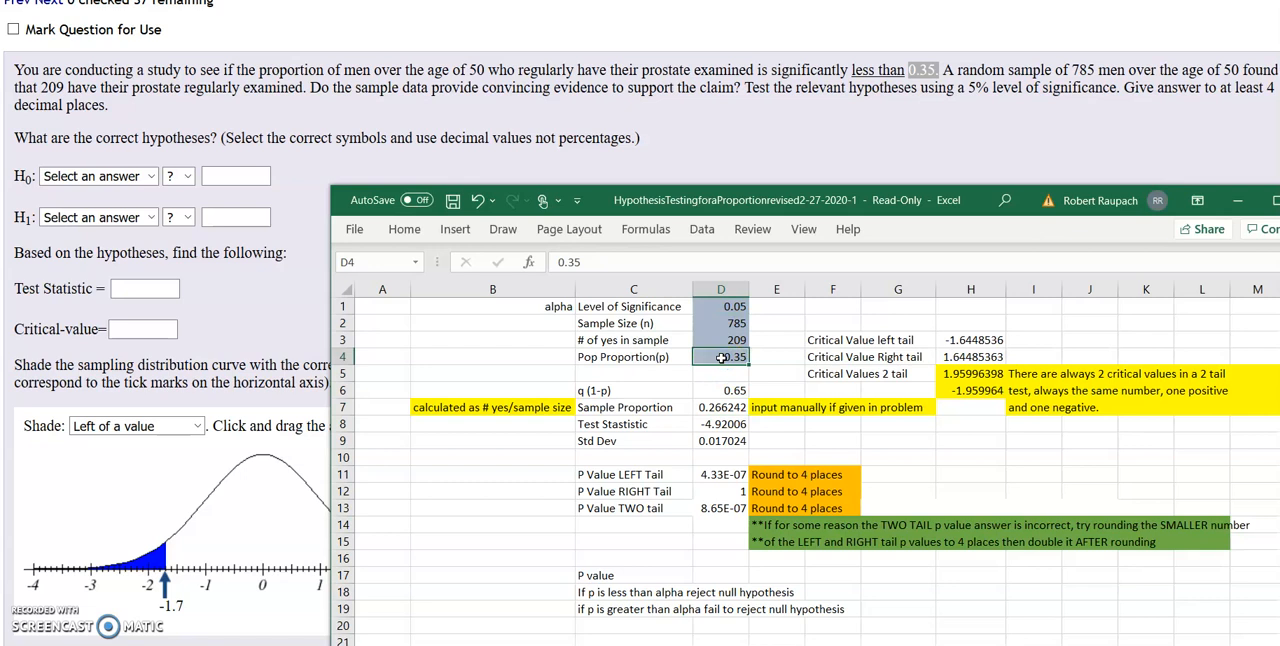
pyautogui.click(720, 340)
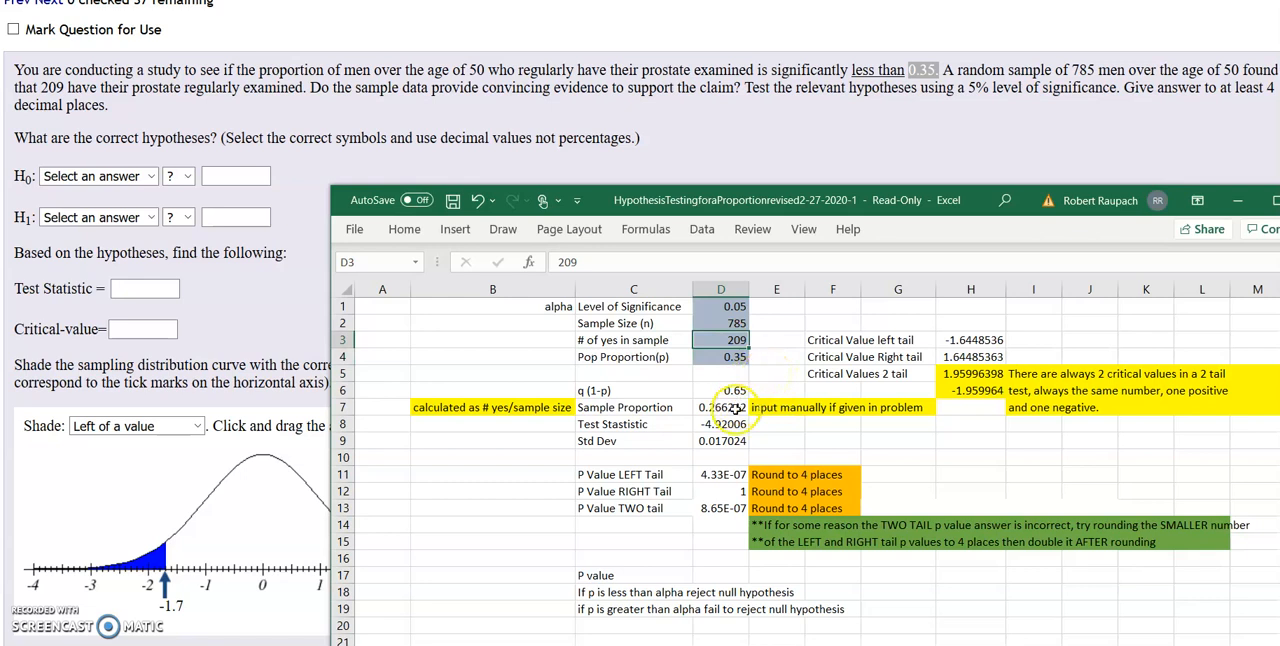
pyautogui.click(720, 406)
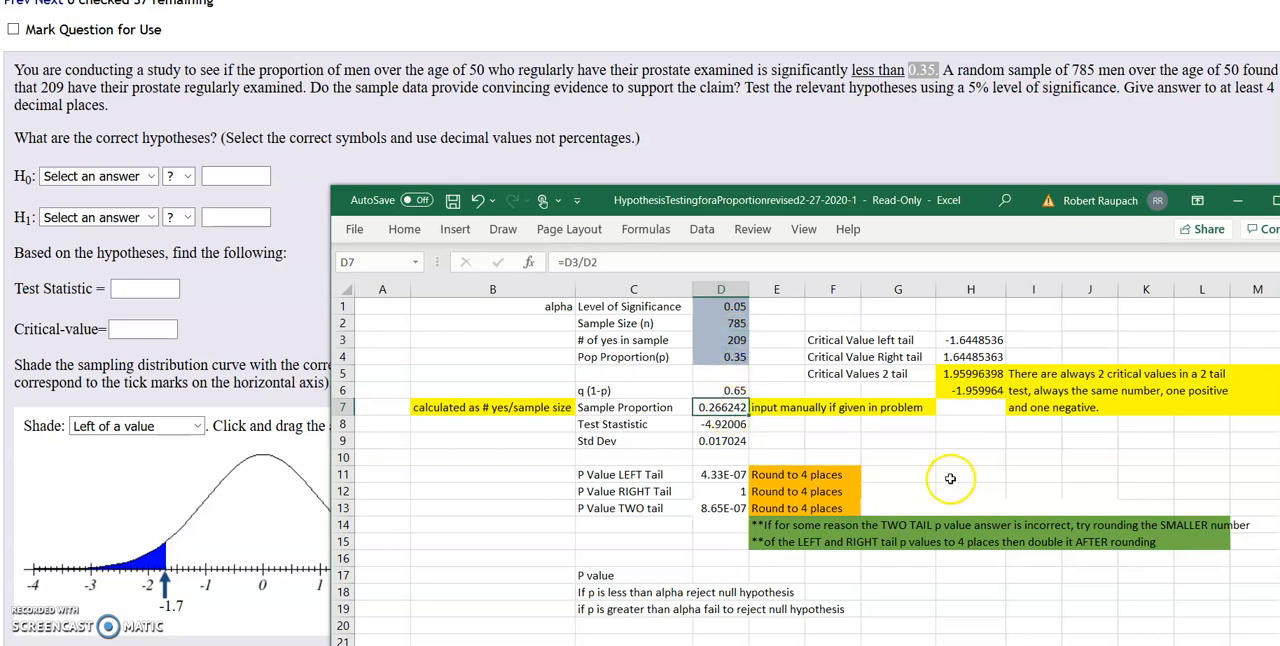
pyautogui.moveTo(736, 340)
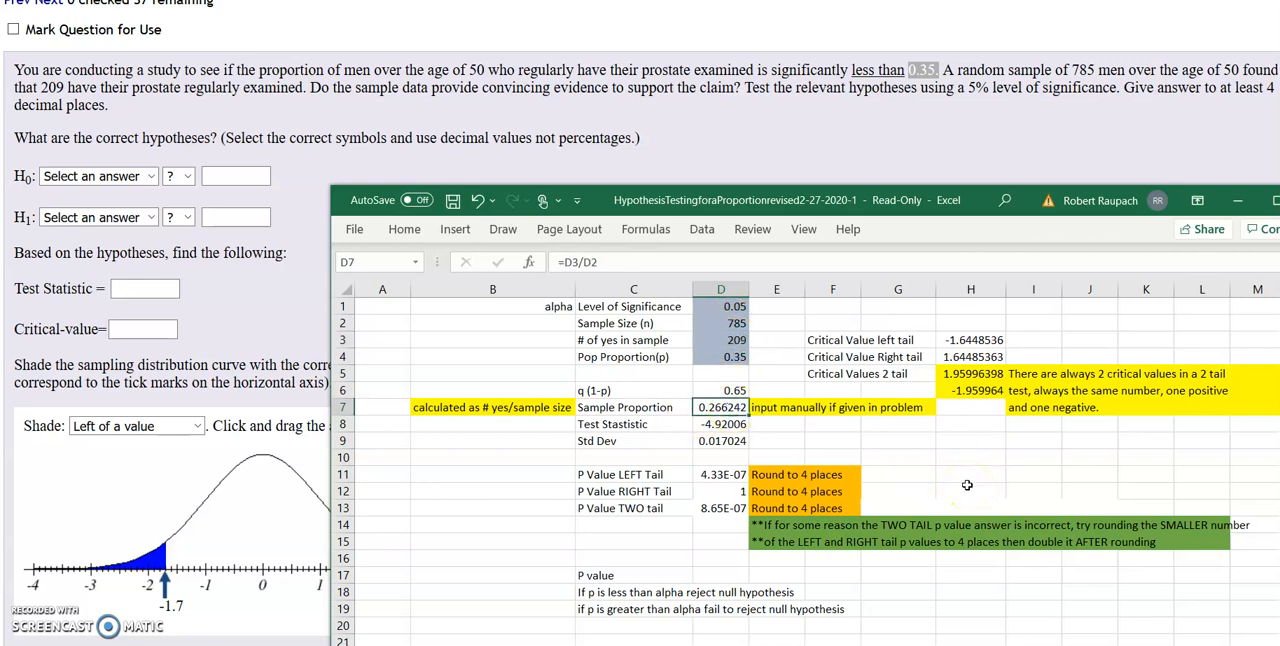
pyautogui.click(492, 406)
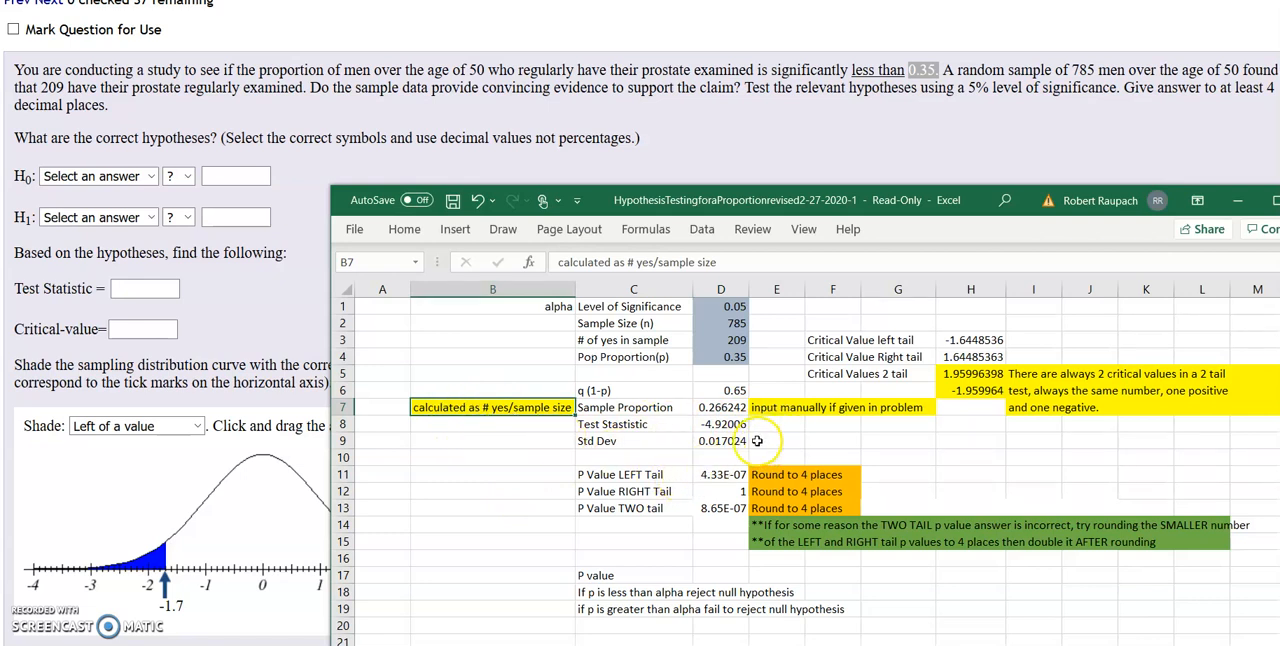
pyautogui.click(720, 424)
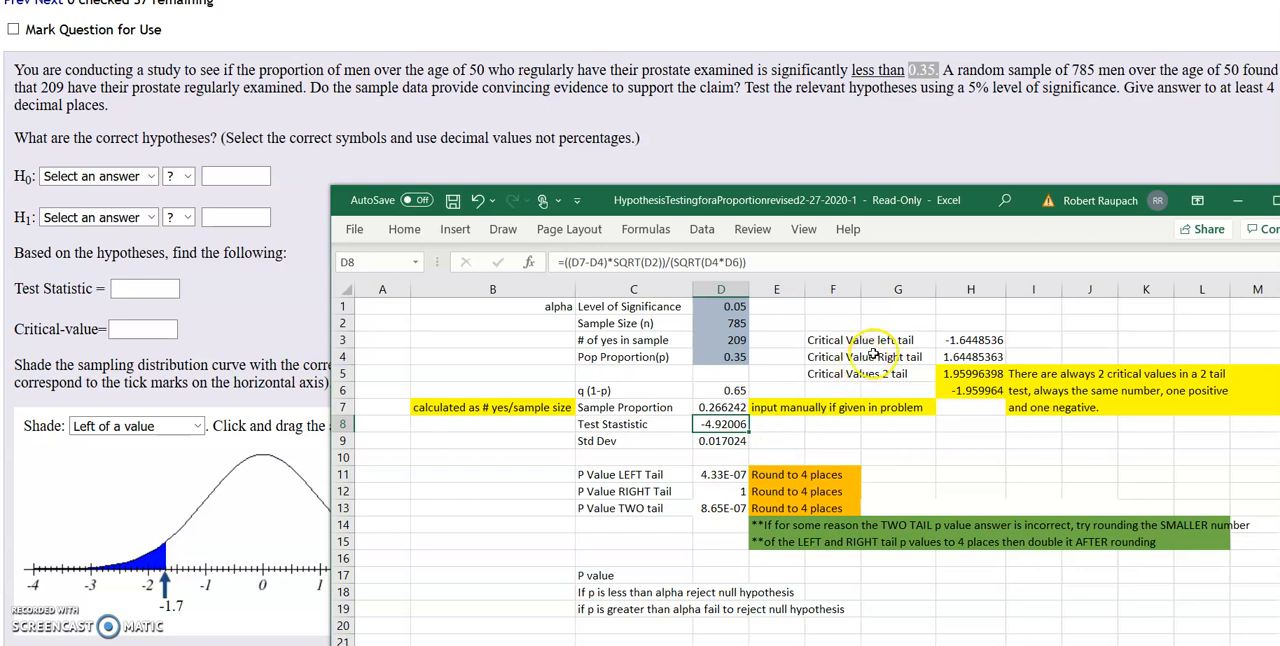
pyautogui.scroll(-3)
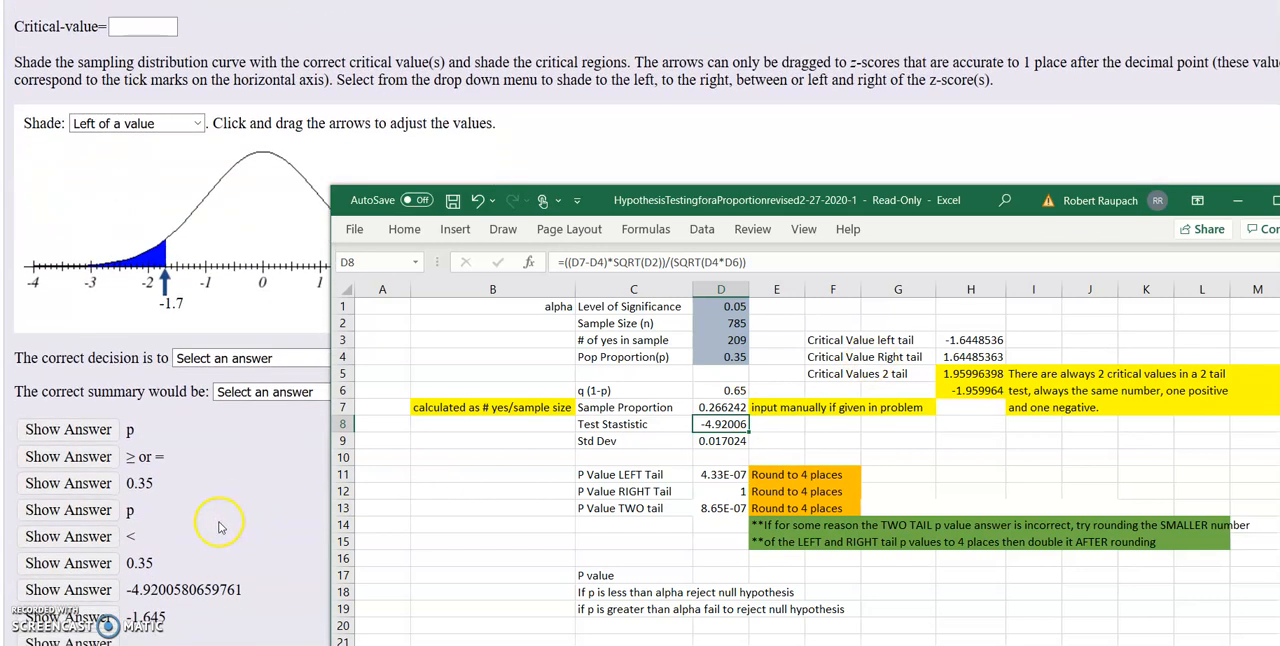